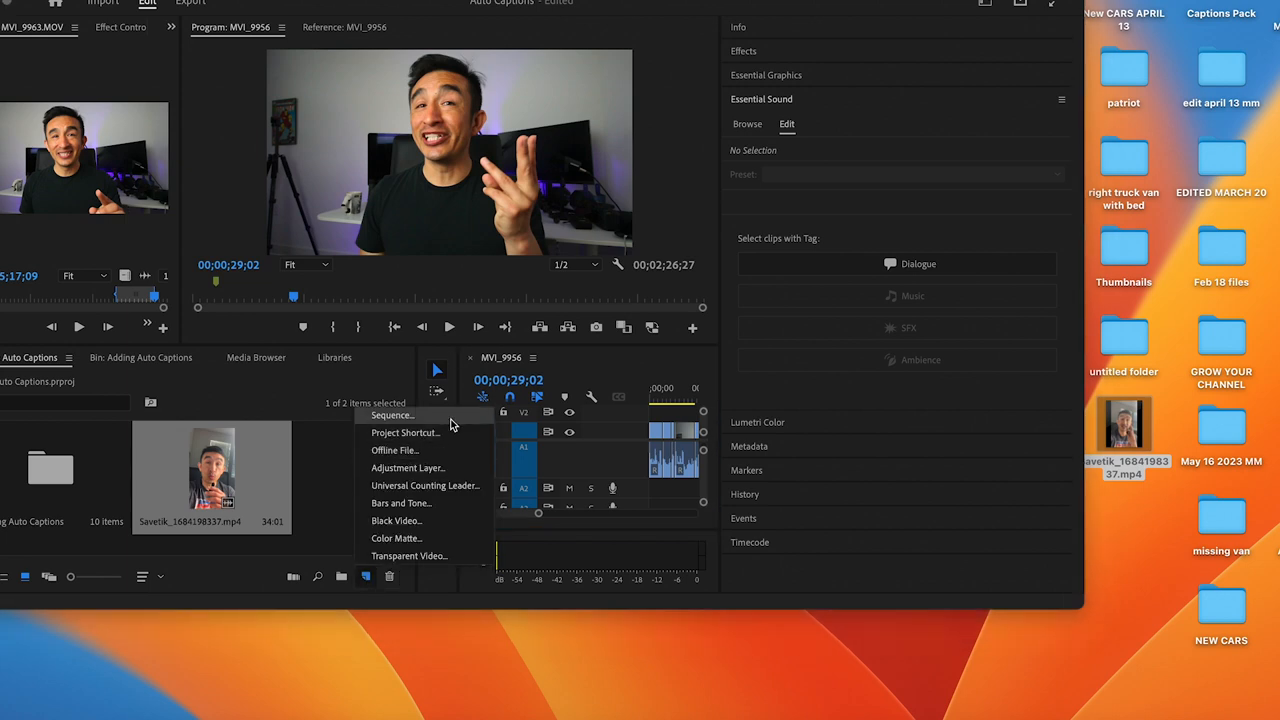
- Create the 1080×1920 sequence 'themoon' and scale its clip to frame size
click(390, 415)
text(them)
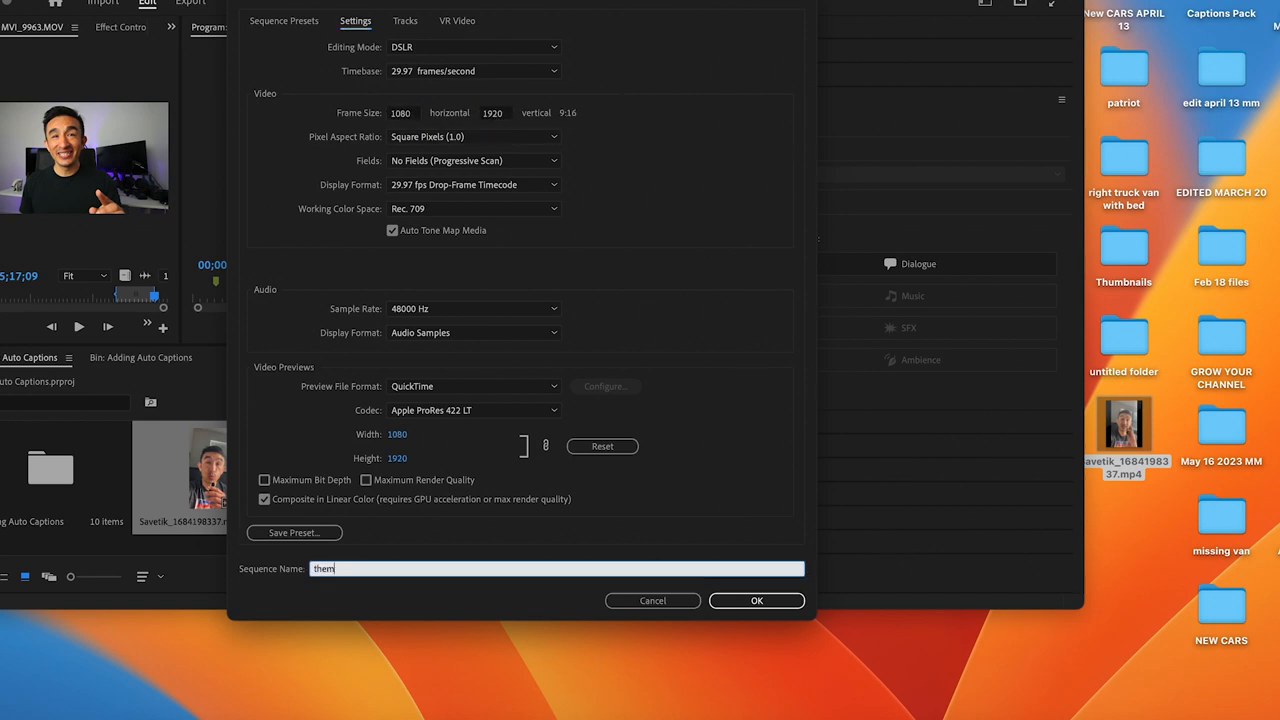
click(757, 600)
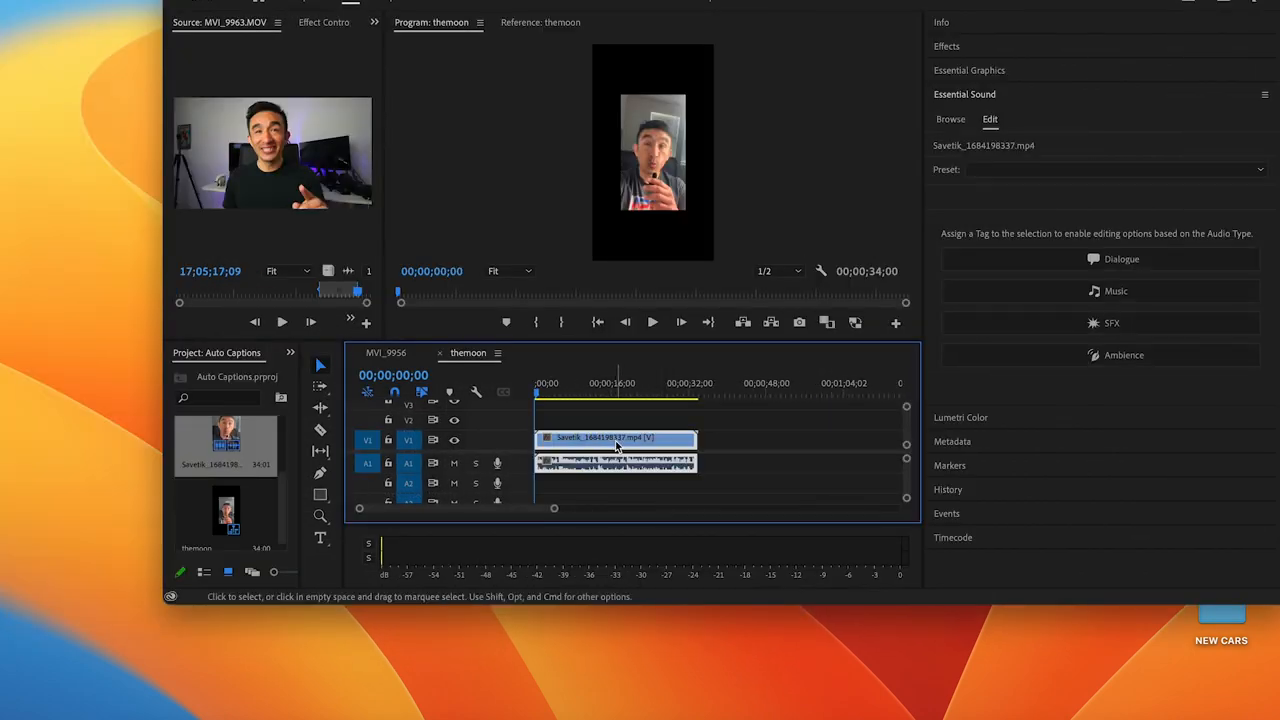
right_click(615, 437)
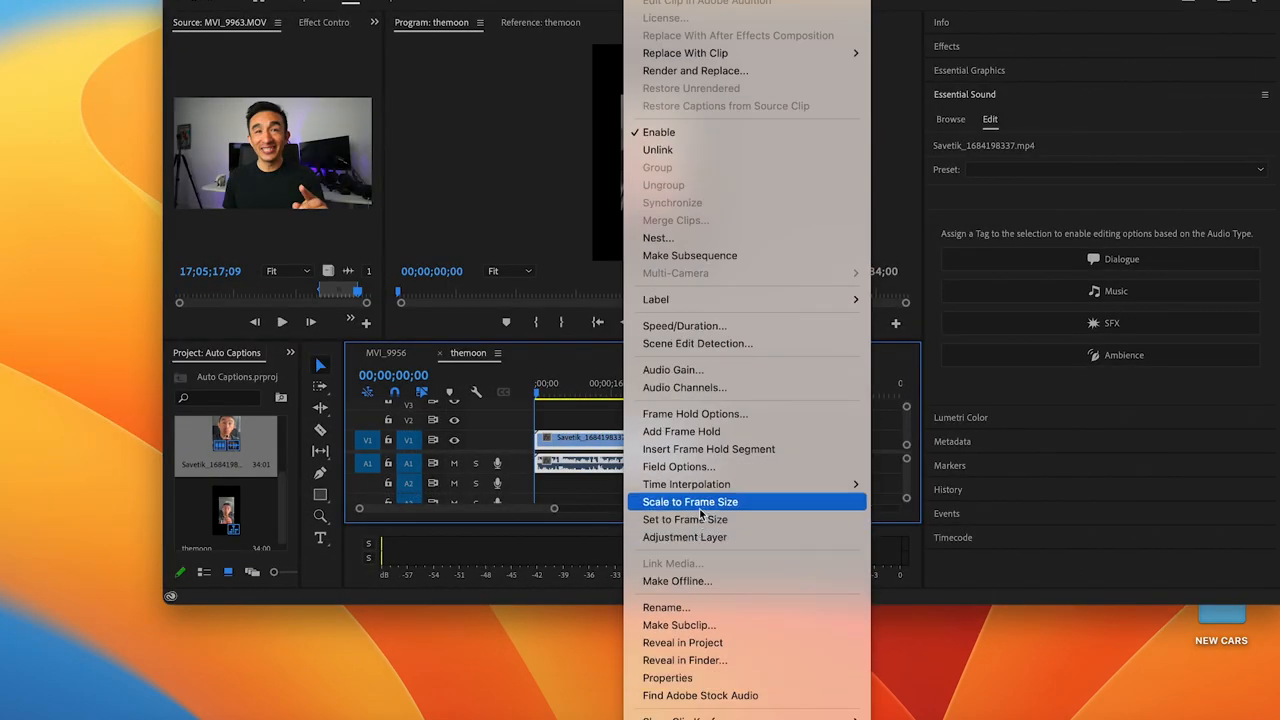
click(689, 501)
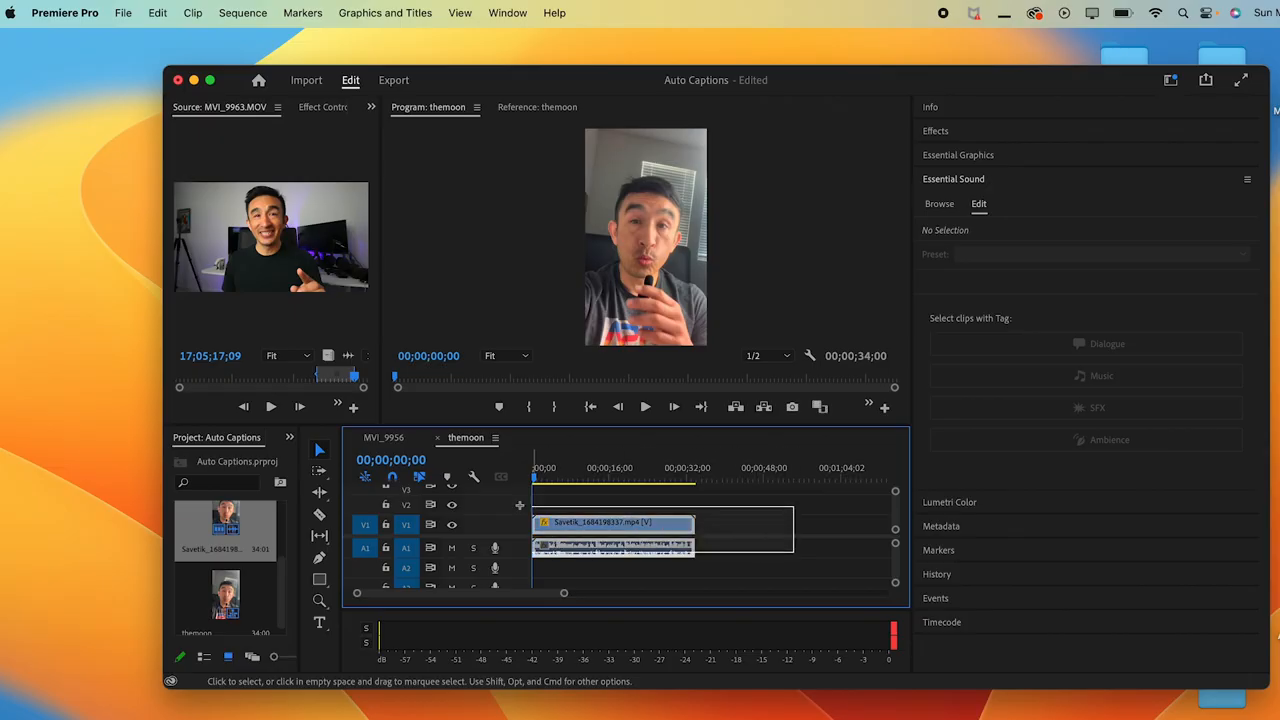
- Transcribe captions with an 11-character maximum length and a lowered minimum duration
click(507, 13)
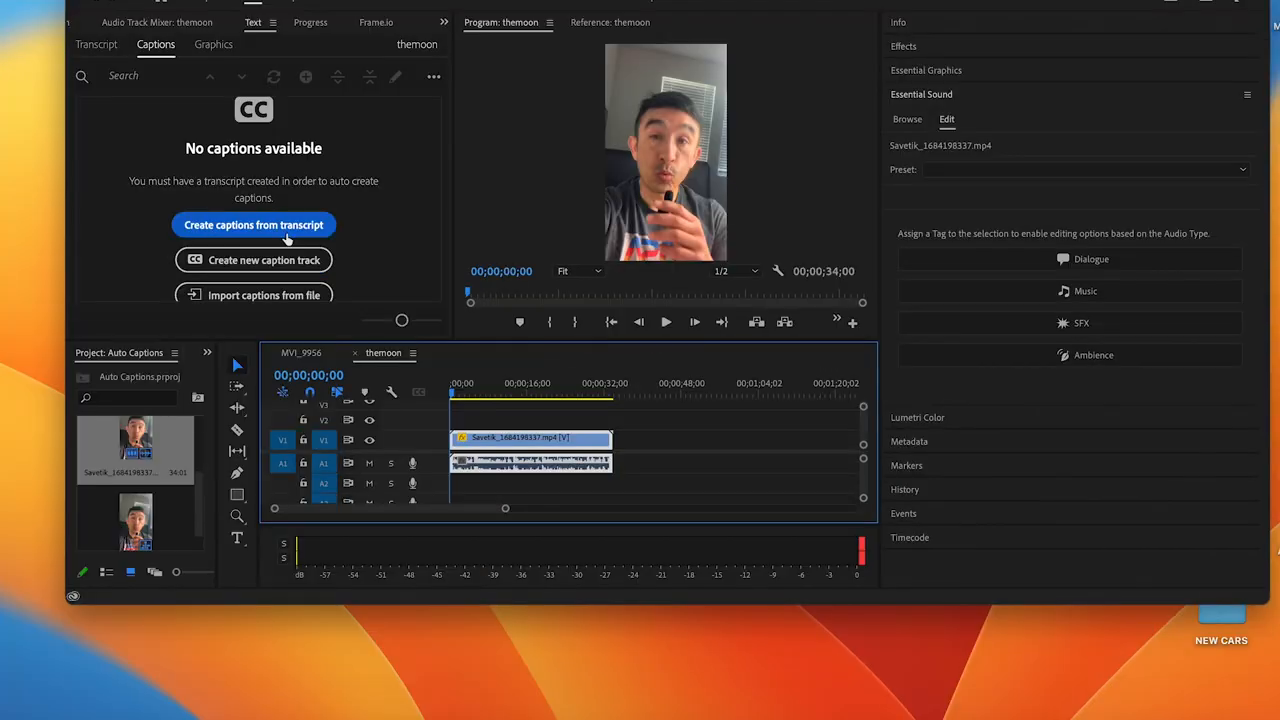
click(253, 224)
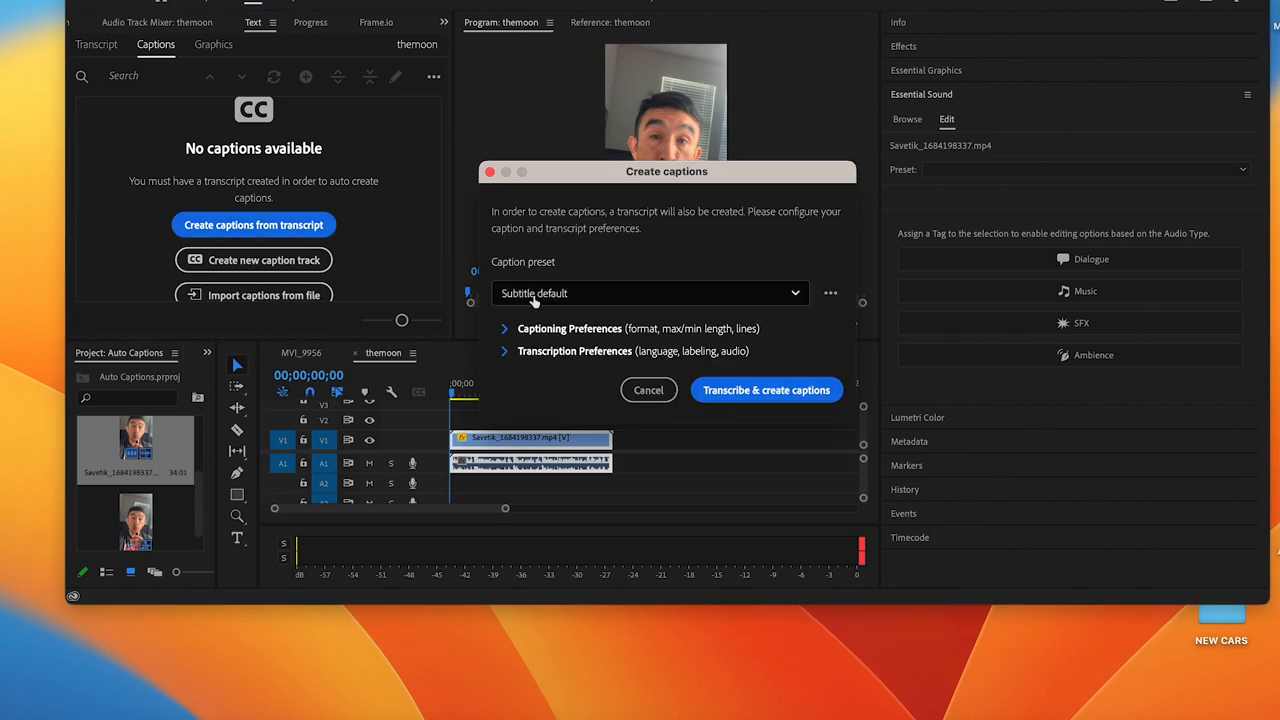
click(504, 328)
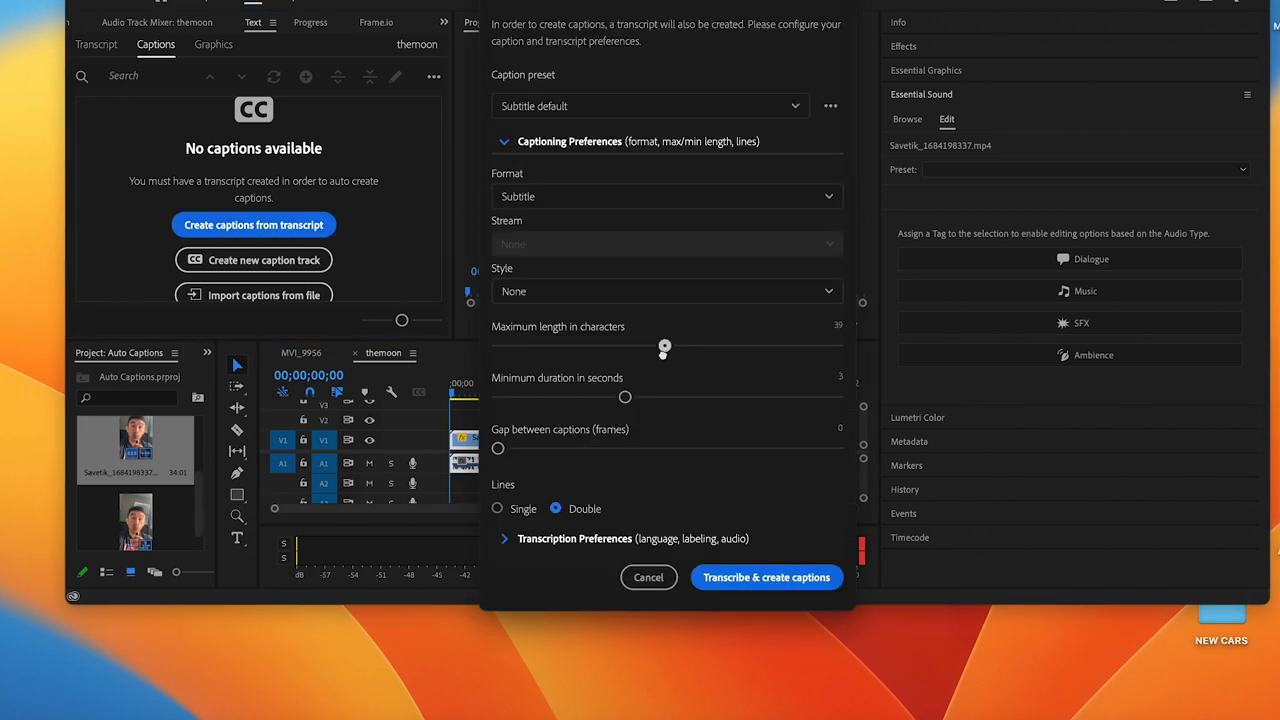
drag(664, 348, 528, 348)
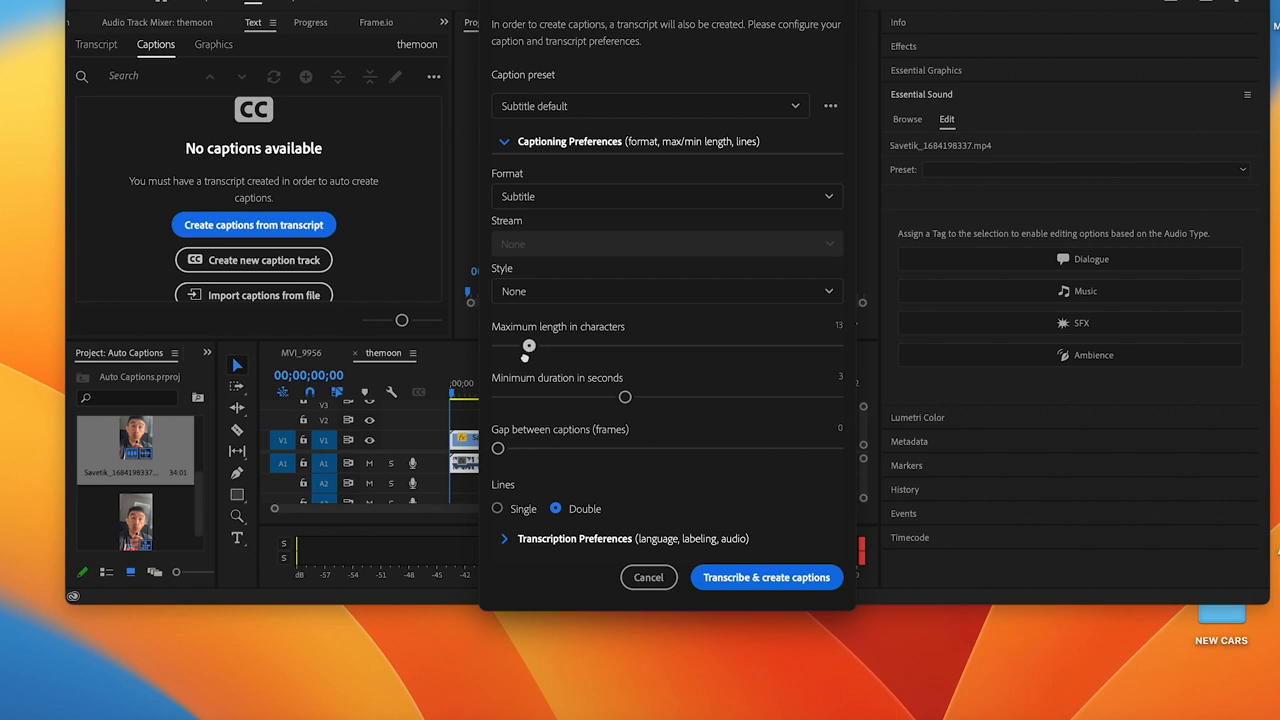
drag(528, 349, 518, 349)
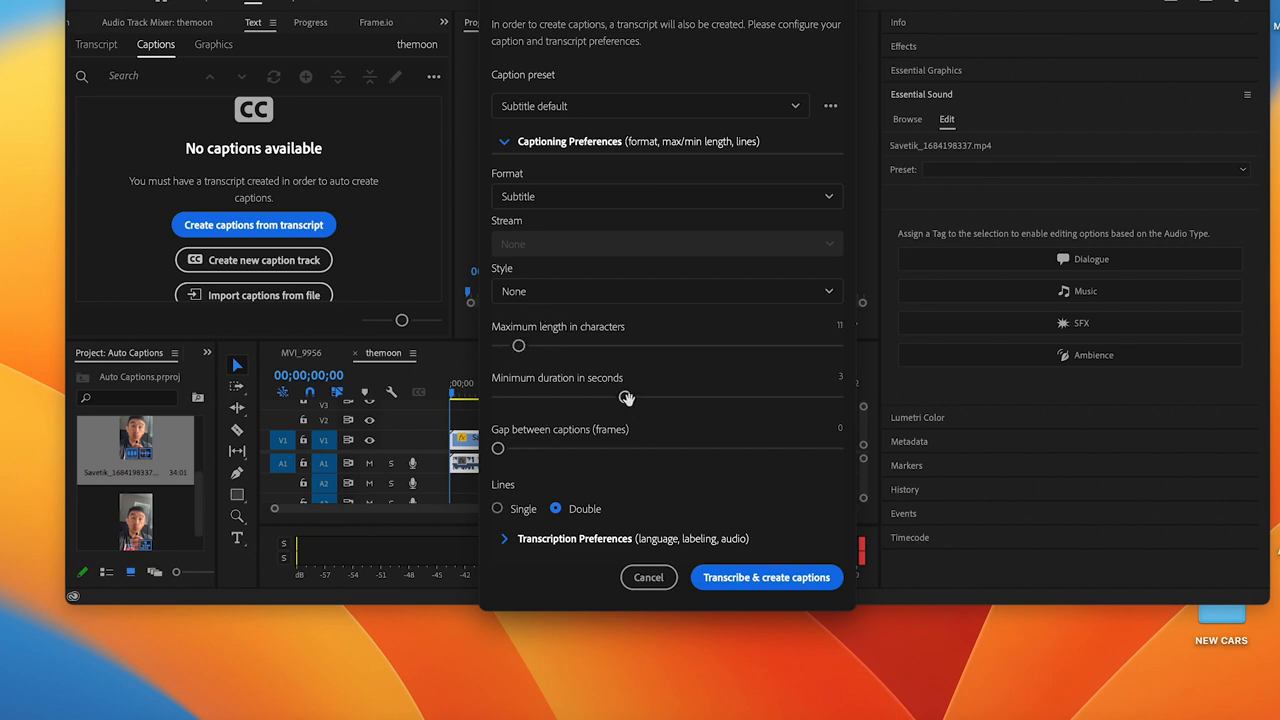
drag(627, 397, 498, 397)
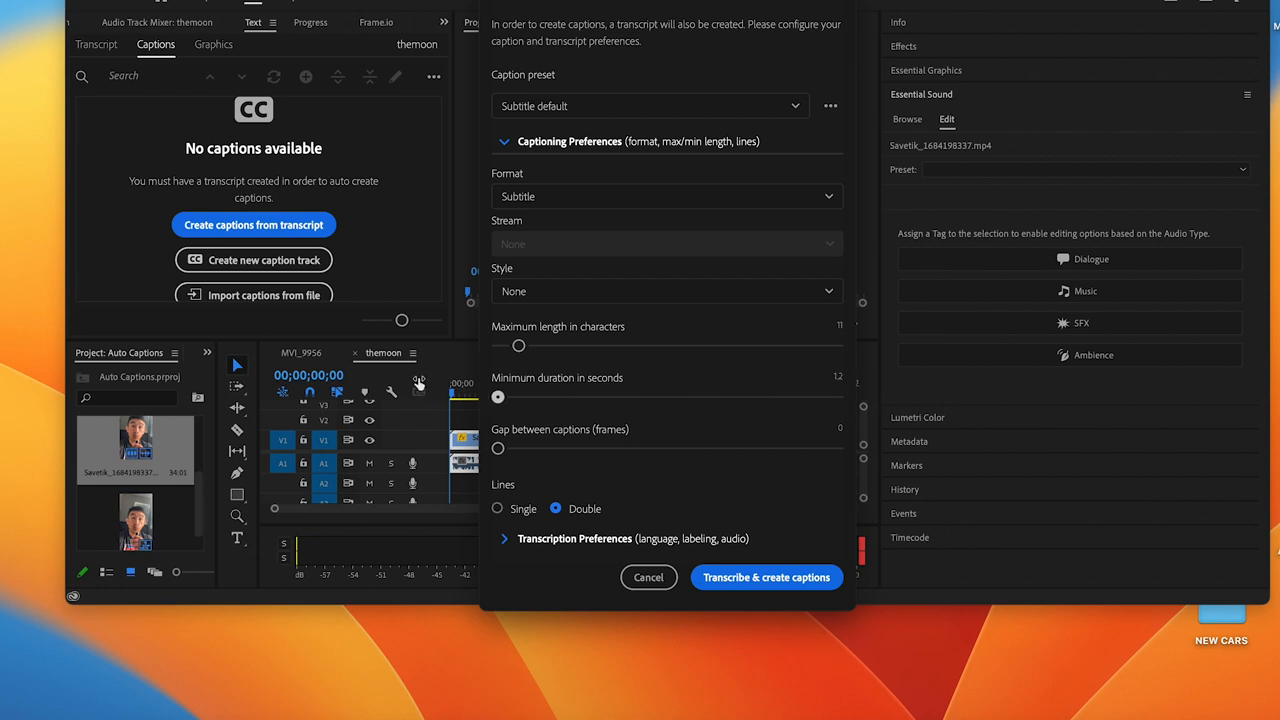
mouse_move(500, 467)
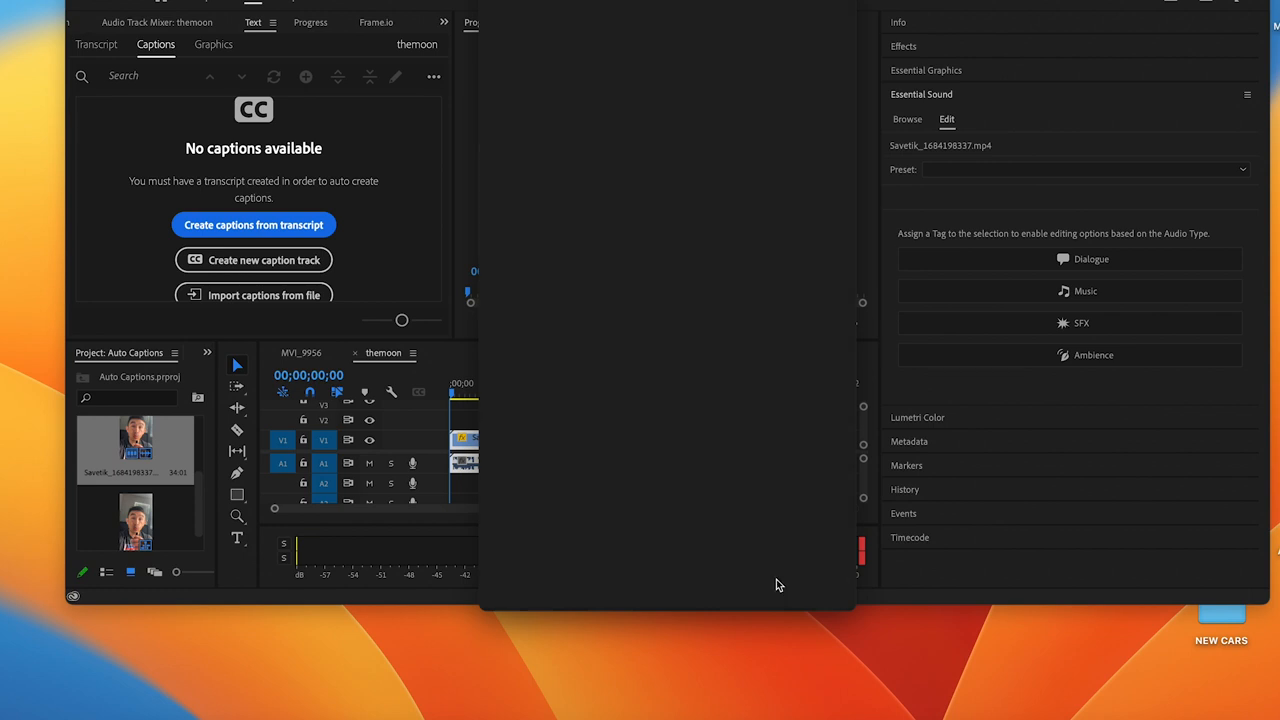
click(253, 224)
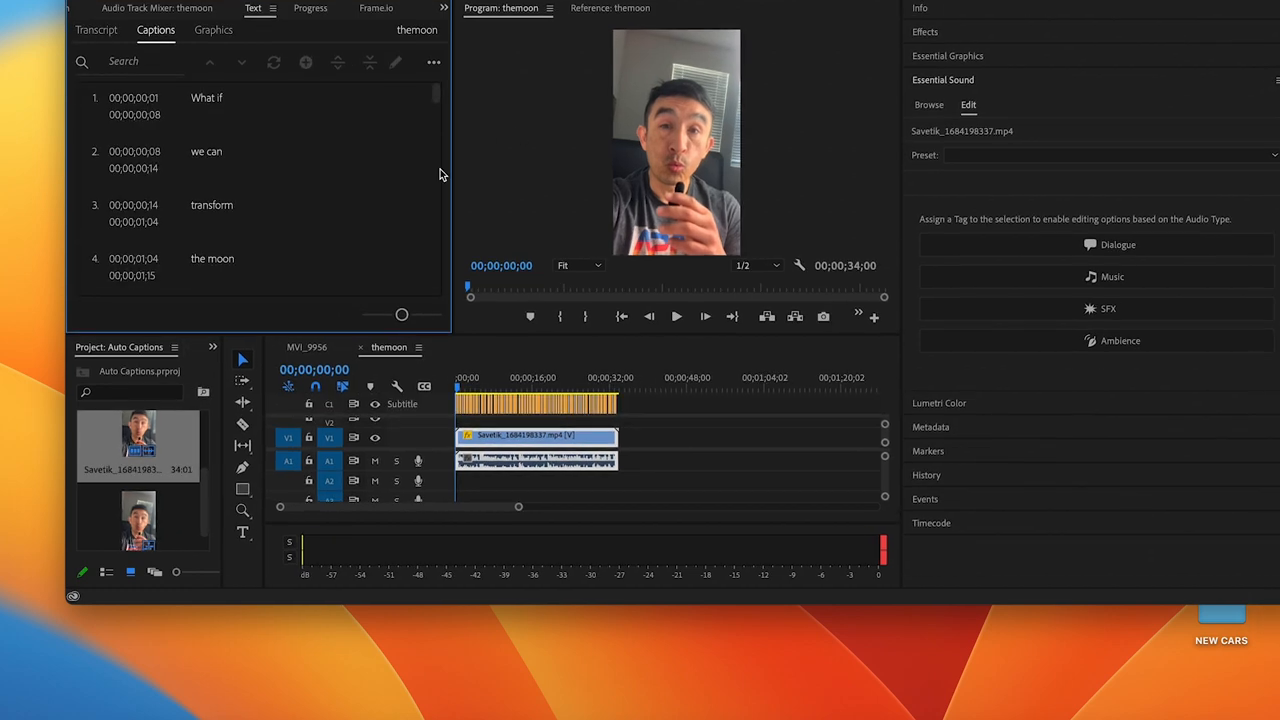
- Select the auto-generated captions on the subtitle track
click(210, 105)
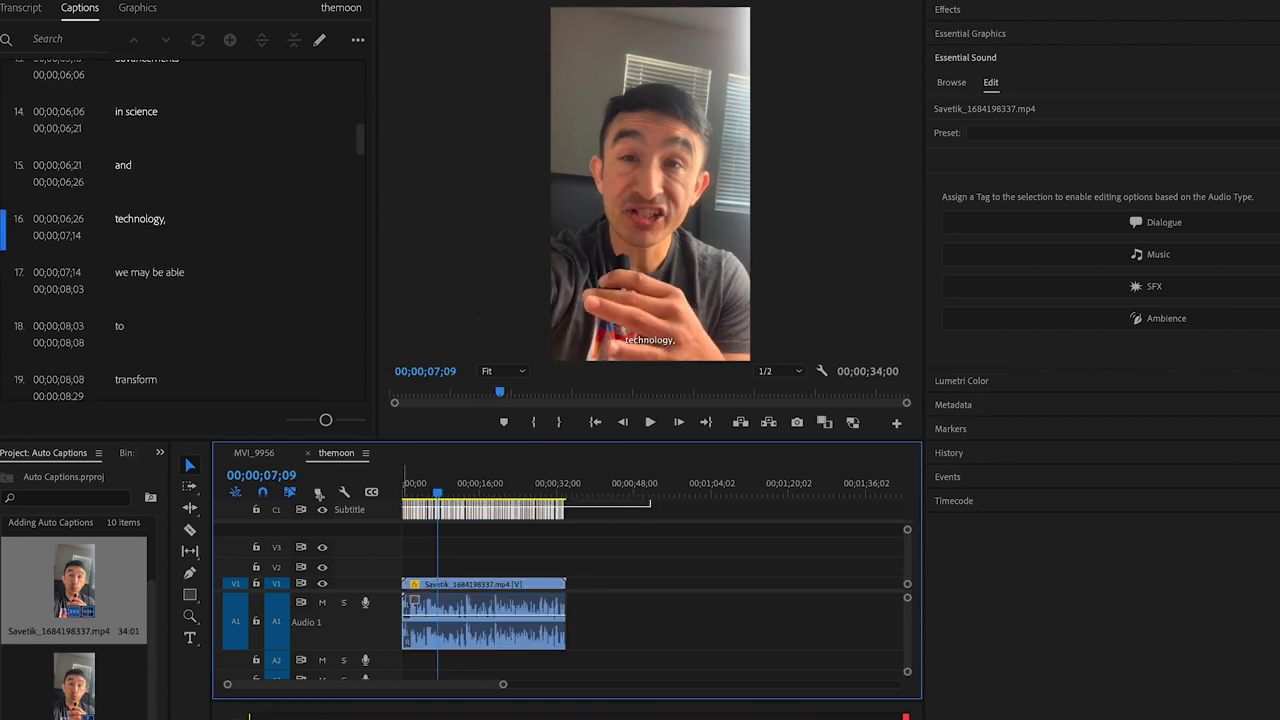
- Style the captions in Essential Graphics with Montserrat Black 70, All Caps, and a black stroke
click(970, 33)
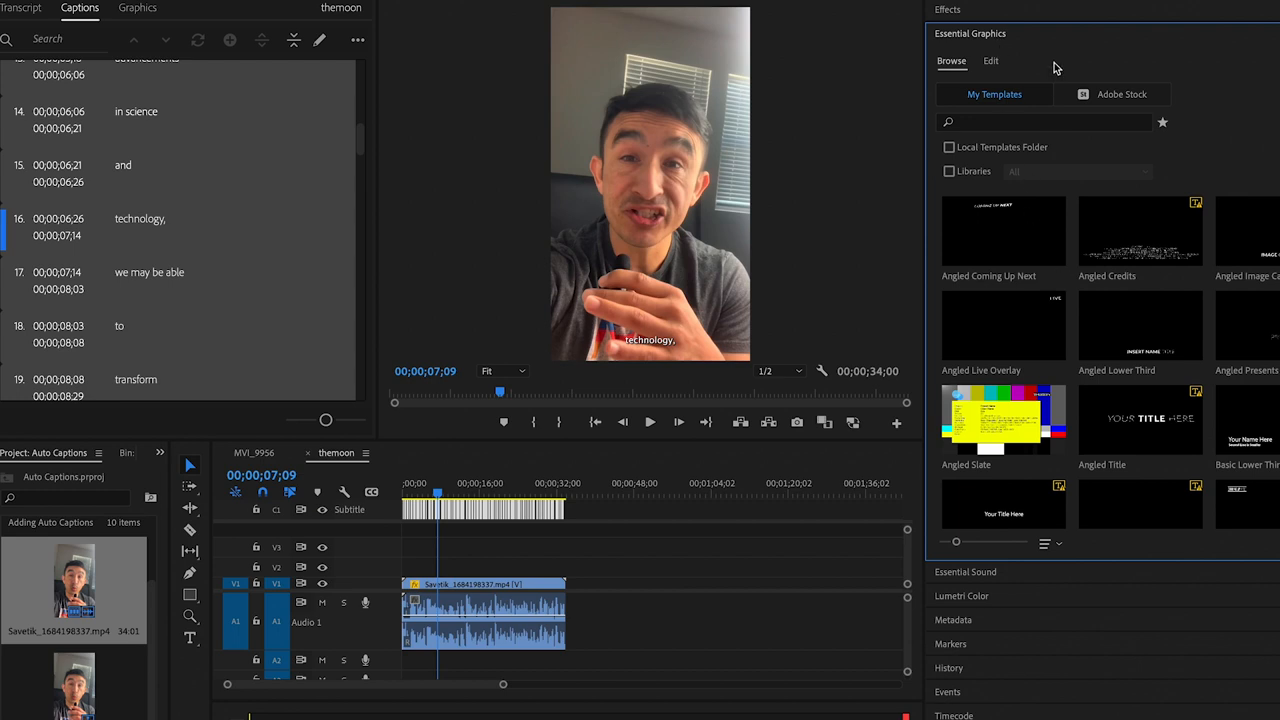
click(990, 60)
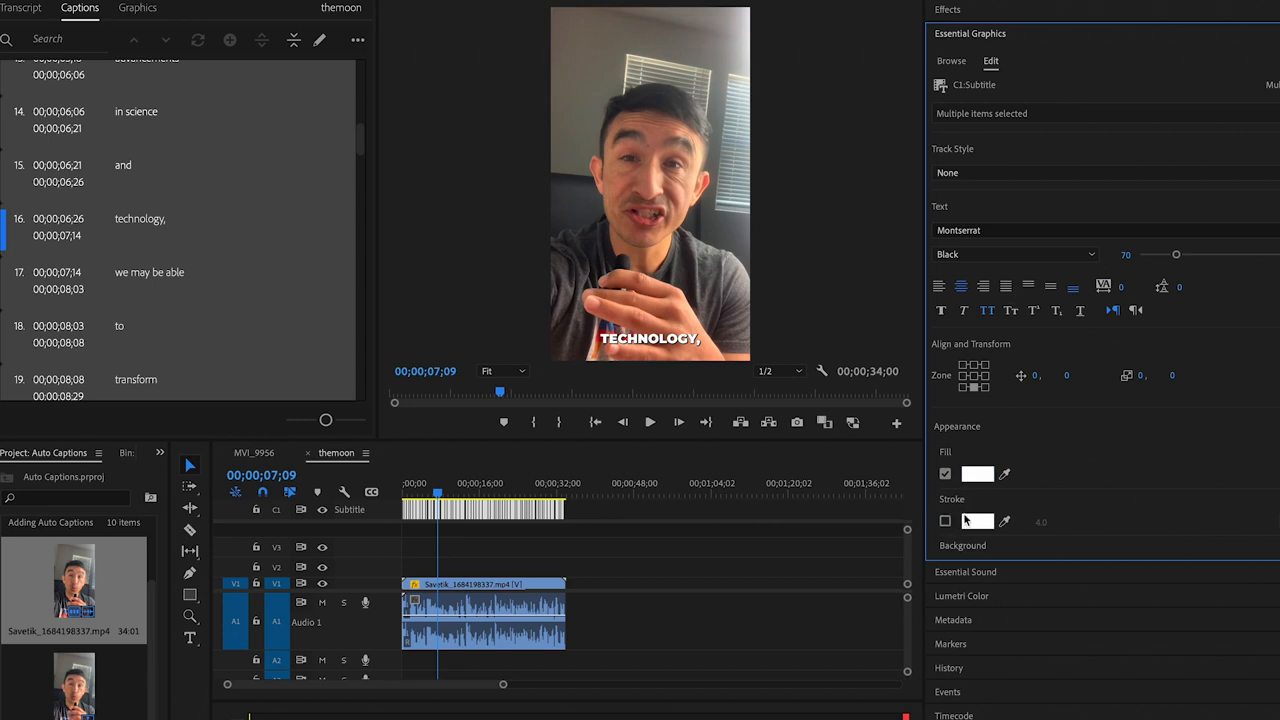
click(978, 521)
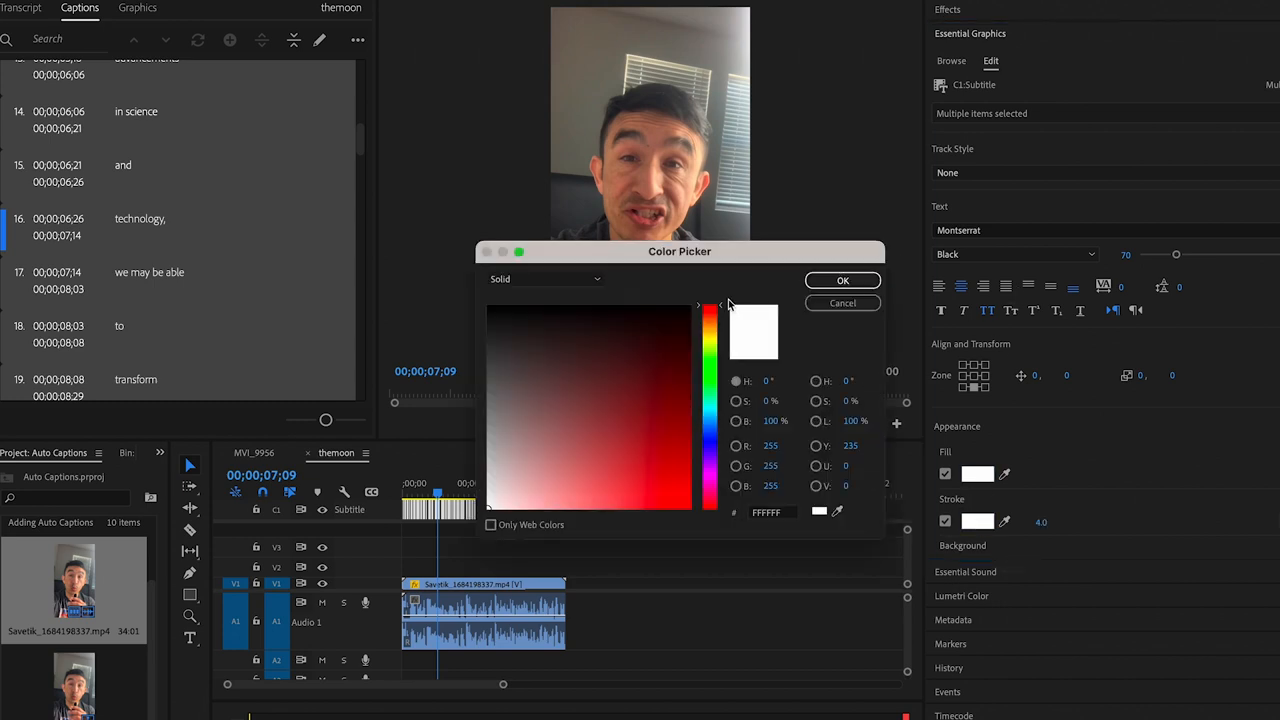
click(676, 307)
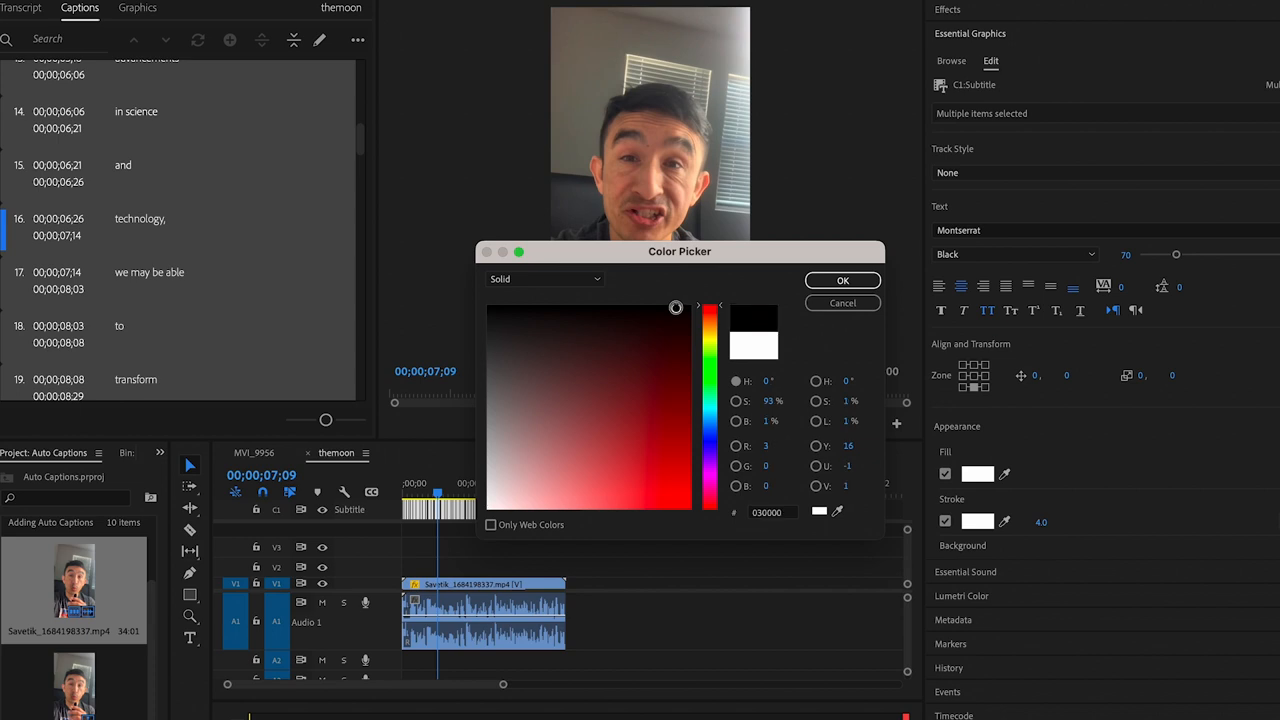
click(842, 280)
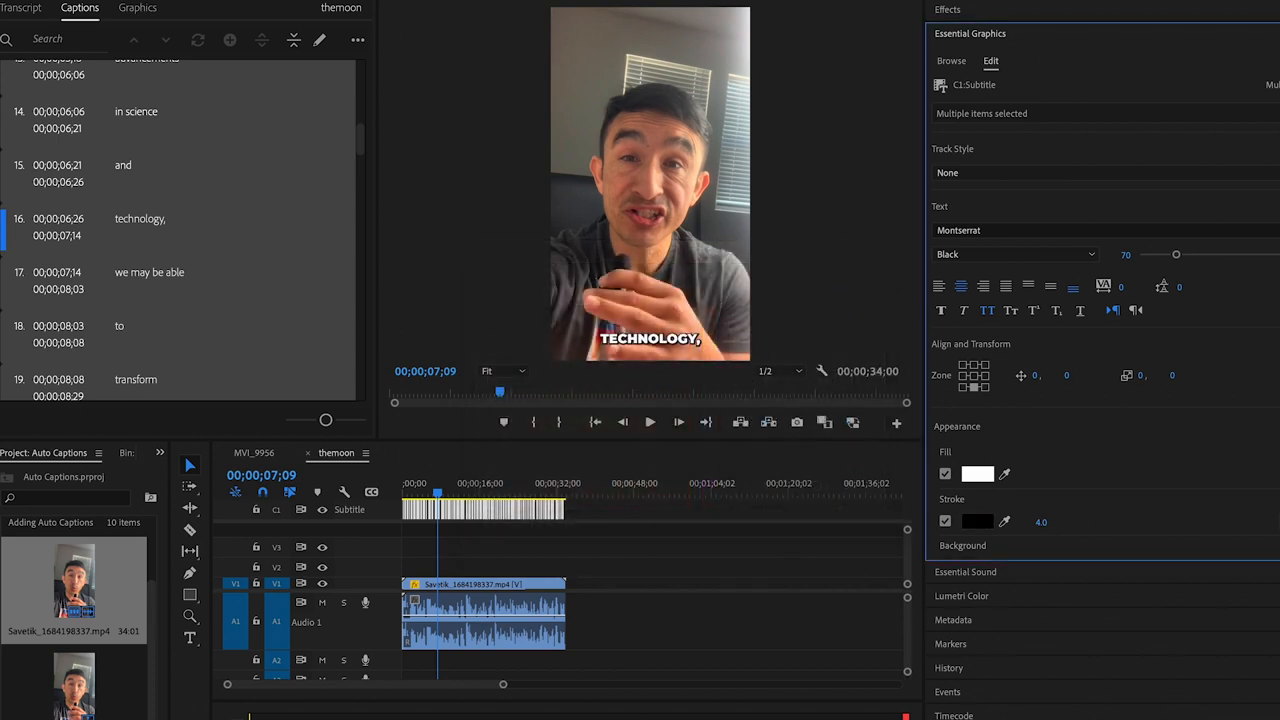
click(1041, 521)
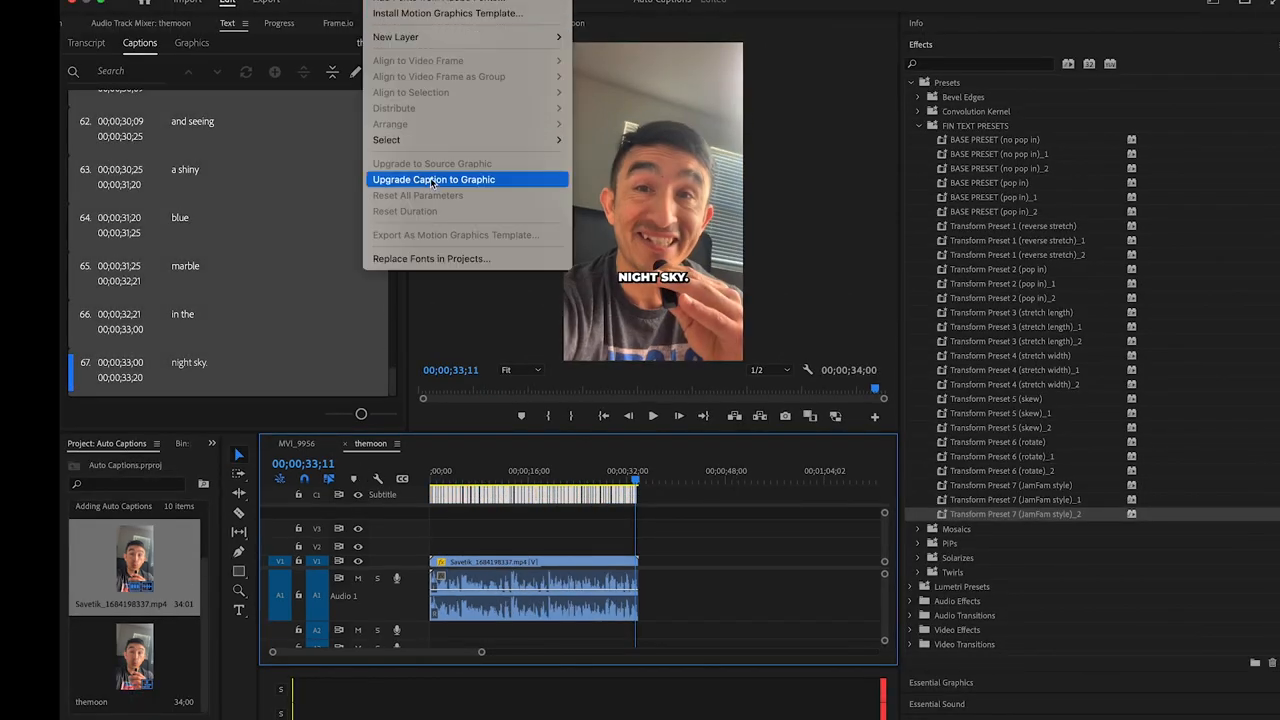
- Apply Upgrade Caption to Graphic to the selected captions
click(433, 179)
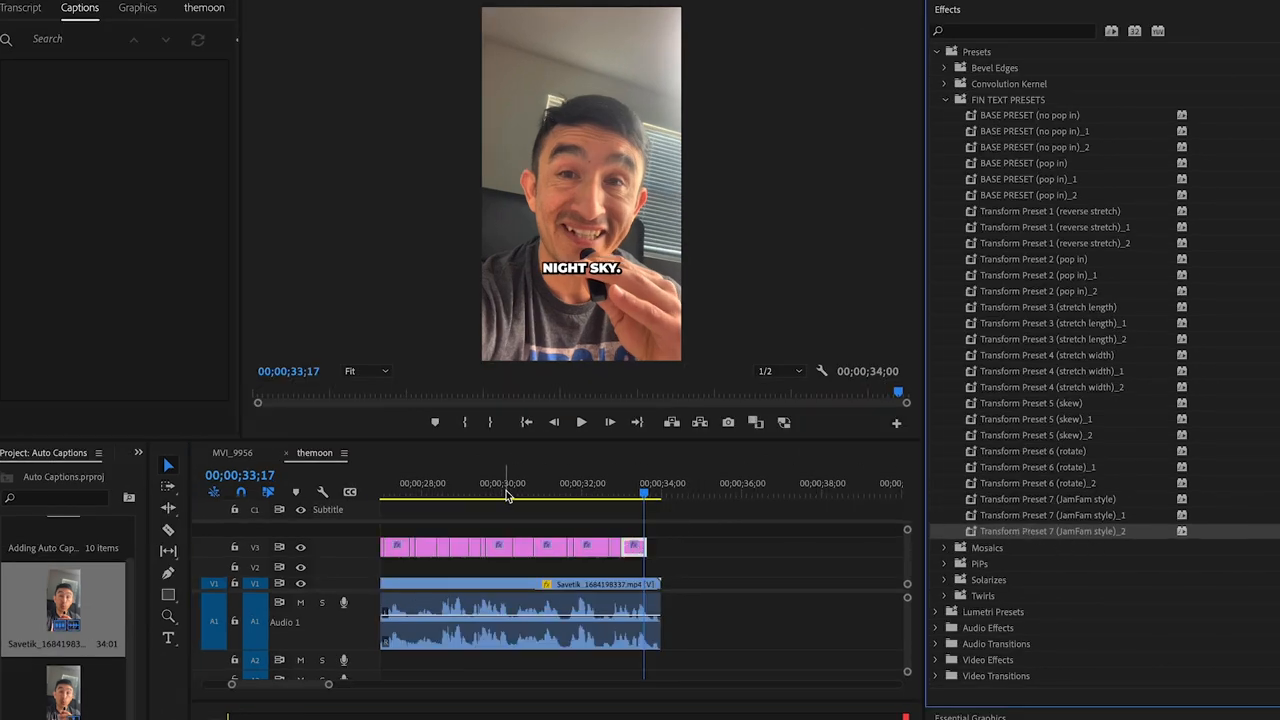
click(581, 421)
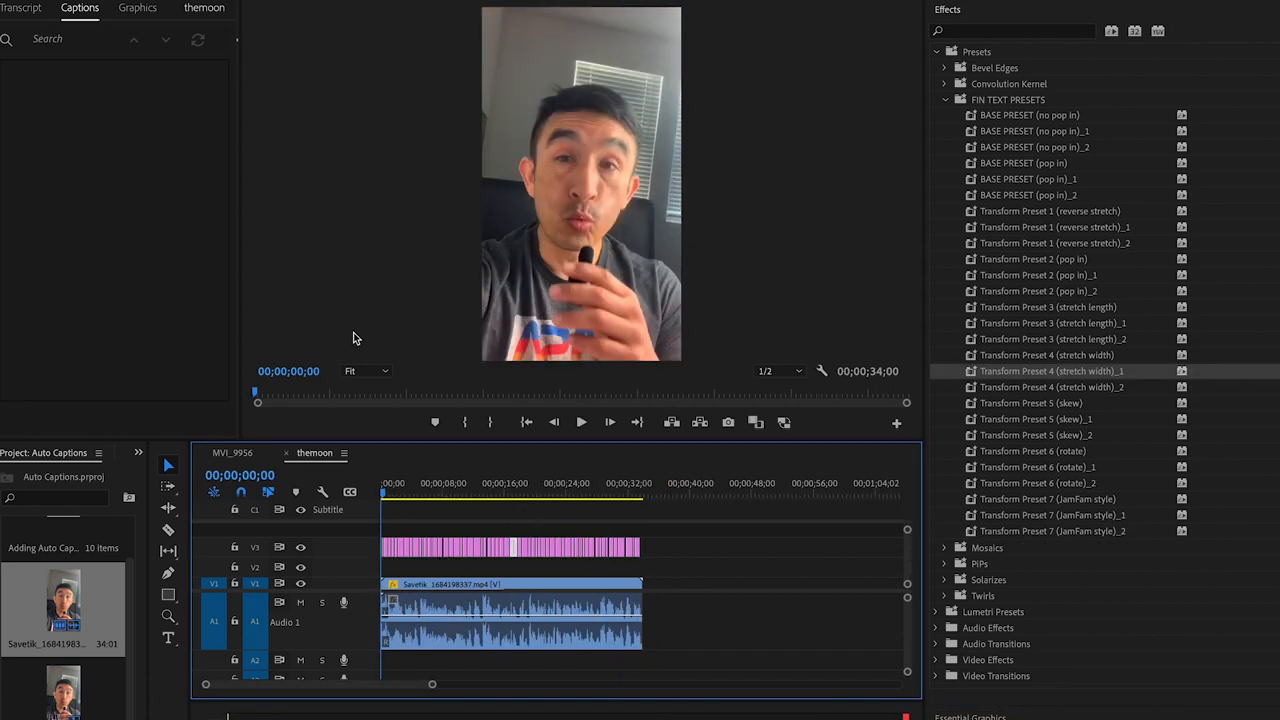
click(581, 421)
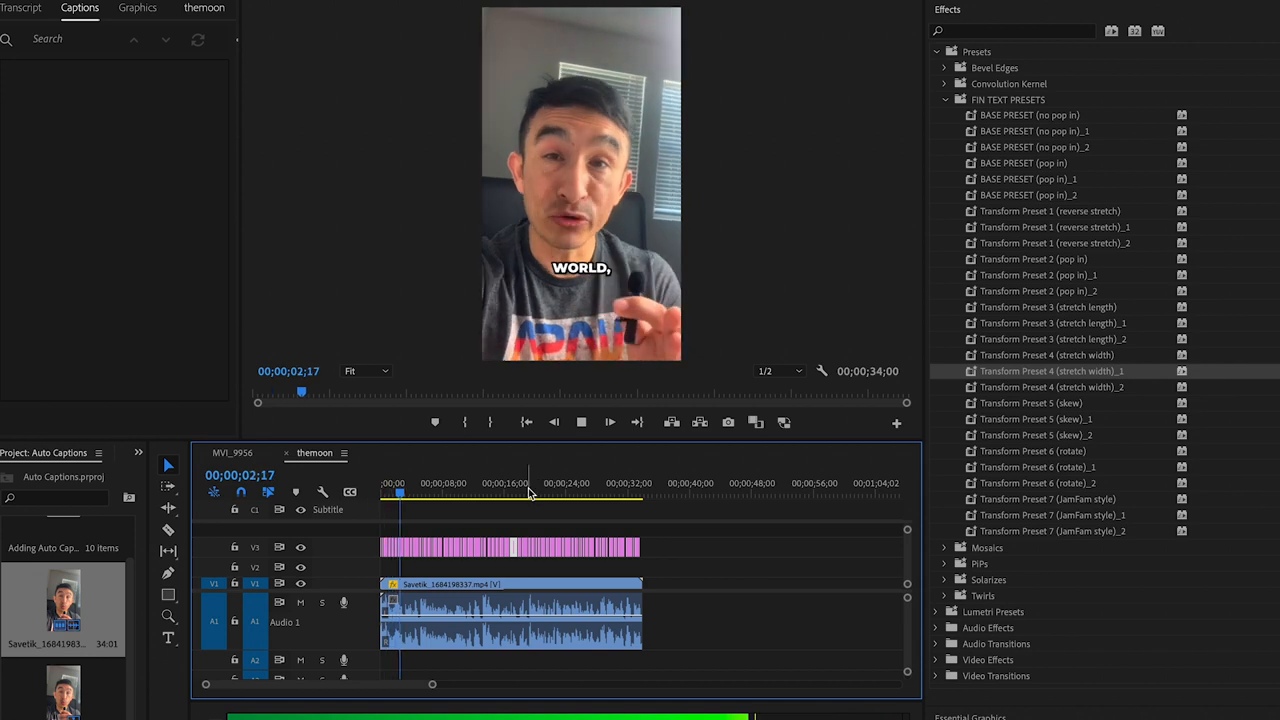
click(447, 496)
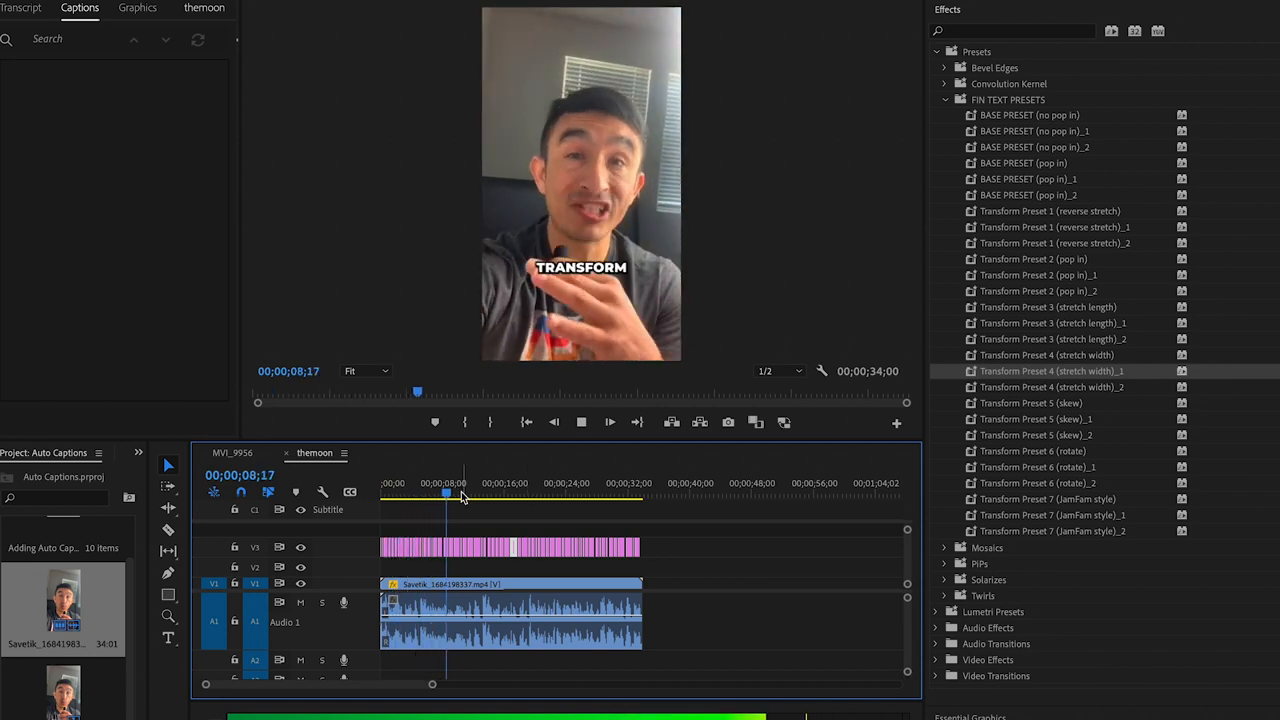
click(617, 483)
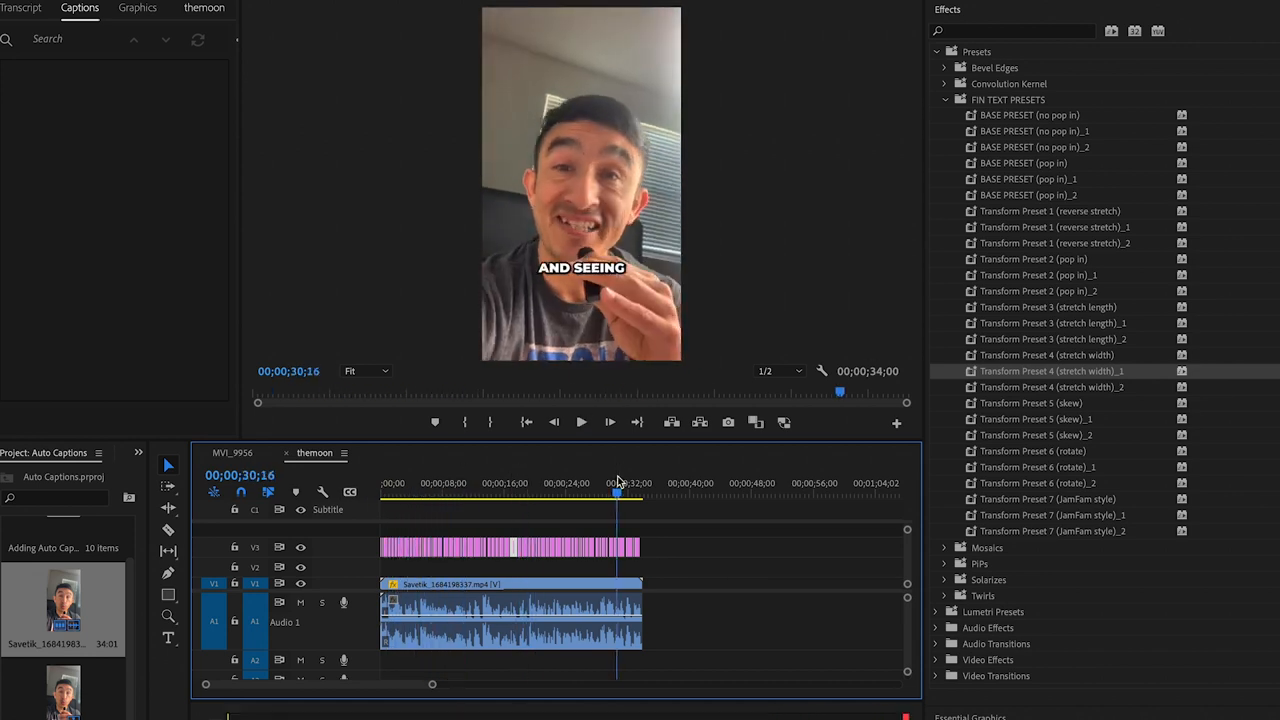